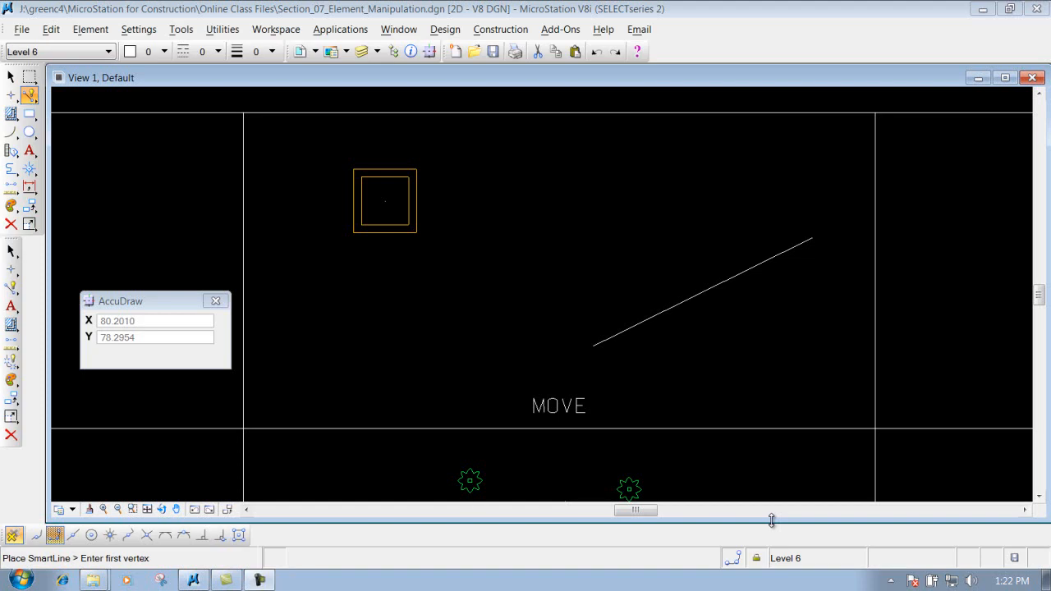
mouse_move(370, 211)
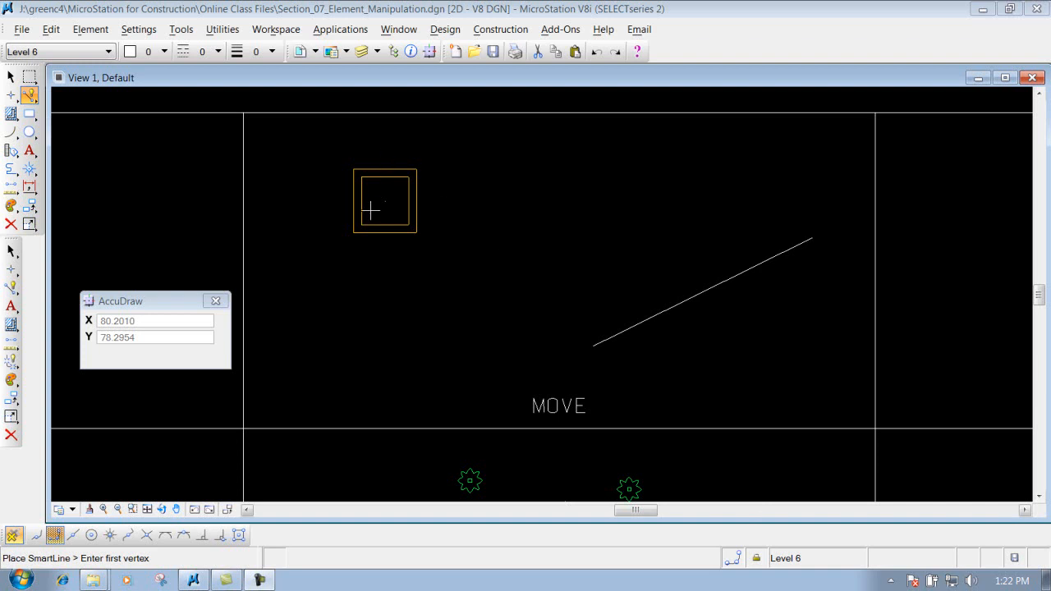
mouse_move(369, 212)
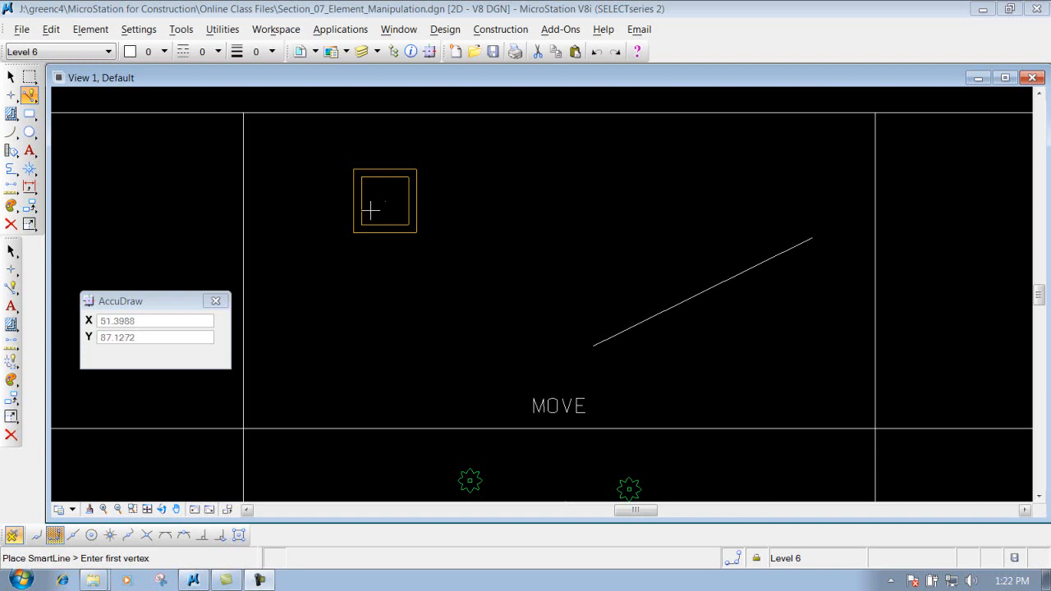
mouse_move(76, 455)
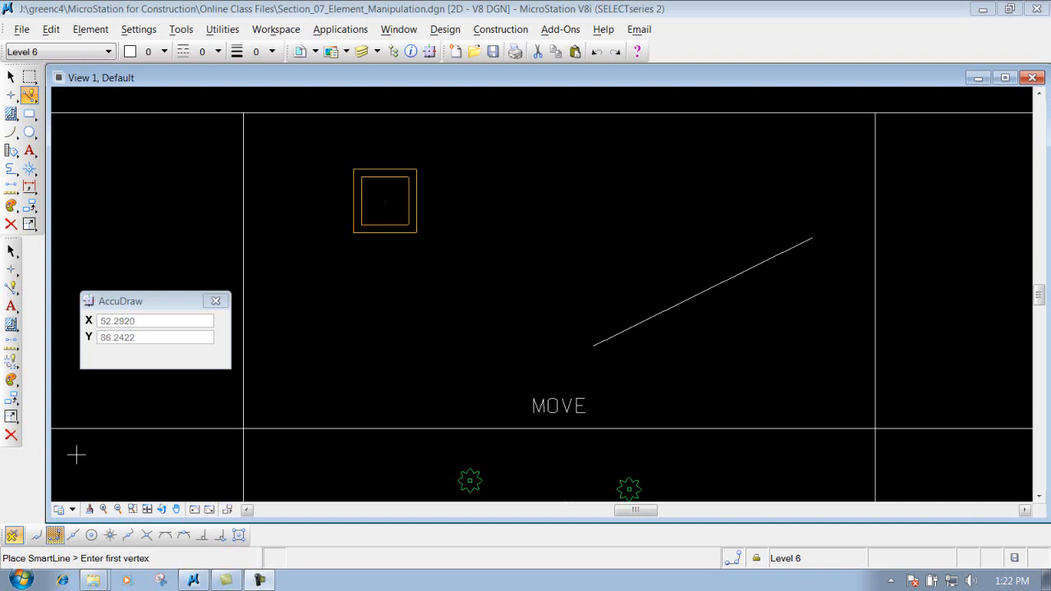
- Open the Manipulate tool box flyout showing Copy, Move, Scale and Rotate
left_click(30, 205)
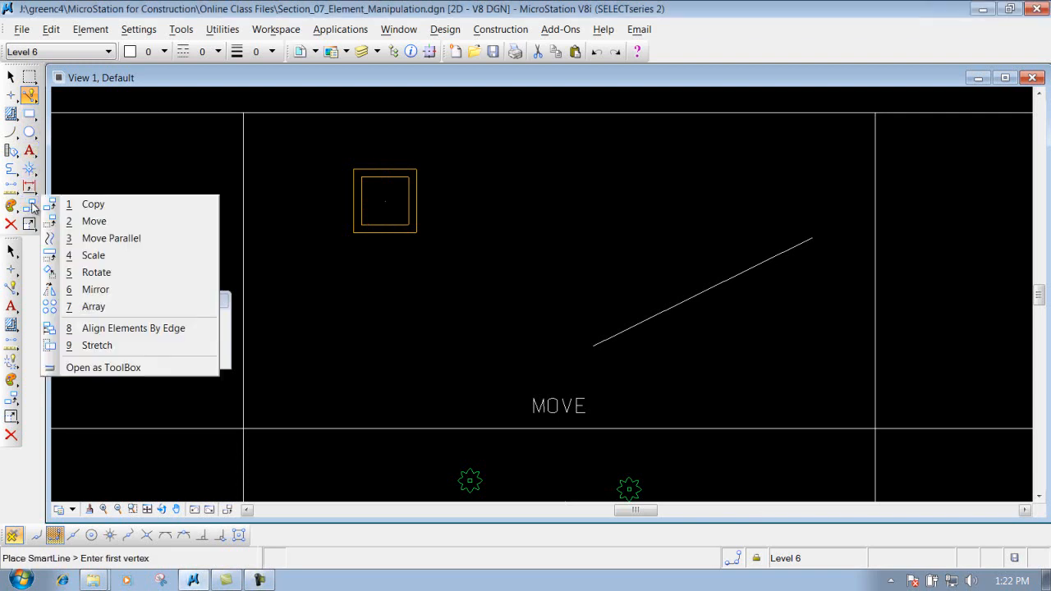
mouse_move(93, 220)
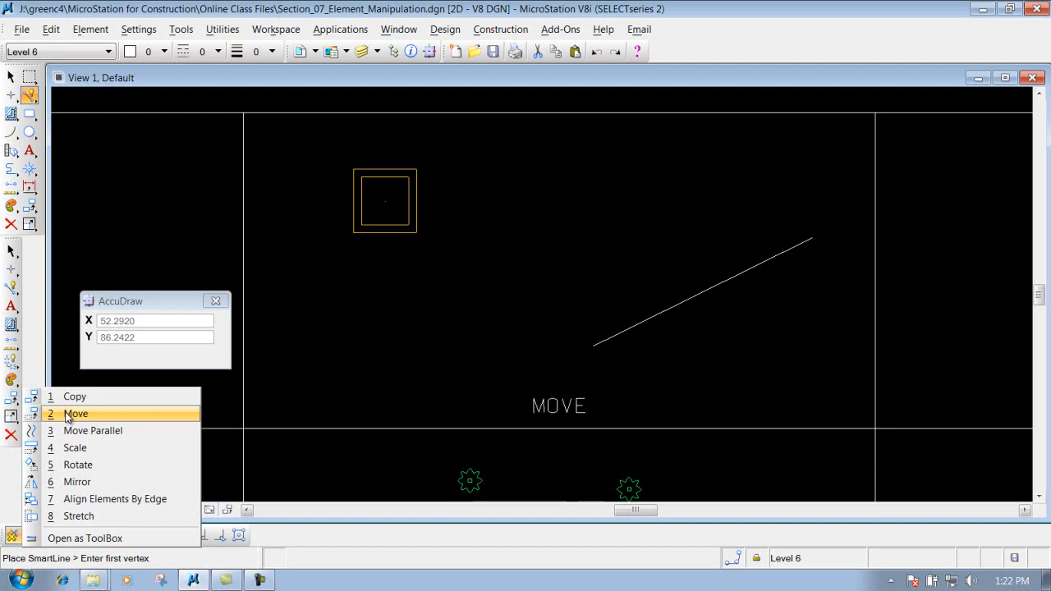
- Start the Move Element tool from the Manipulate flyout
left_click(76, 413)
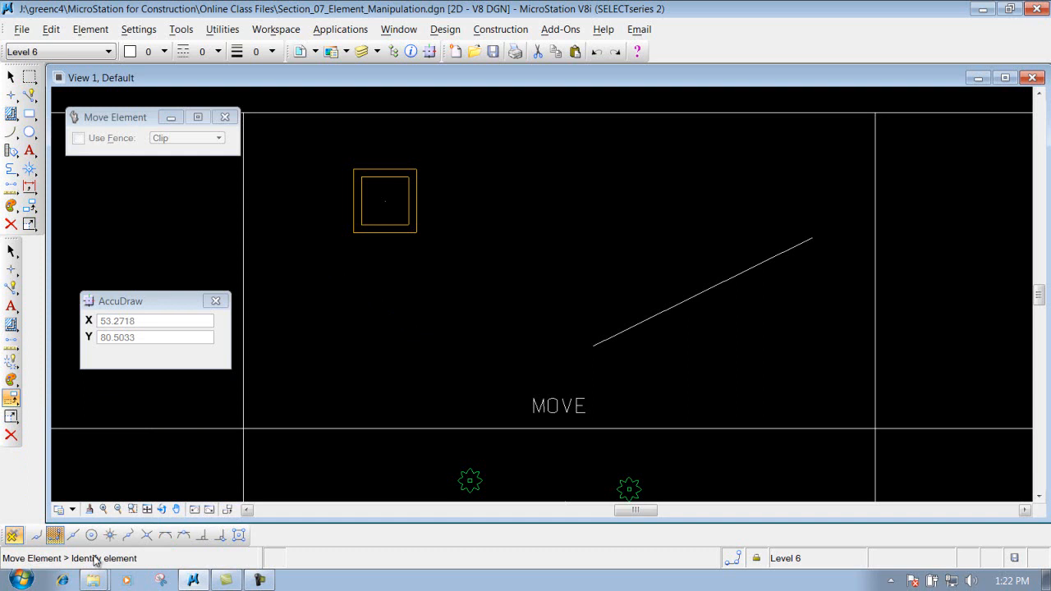
left_click(133, 509)
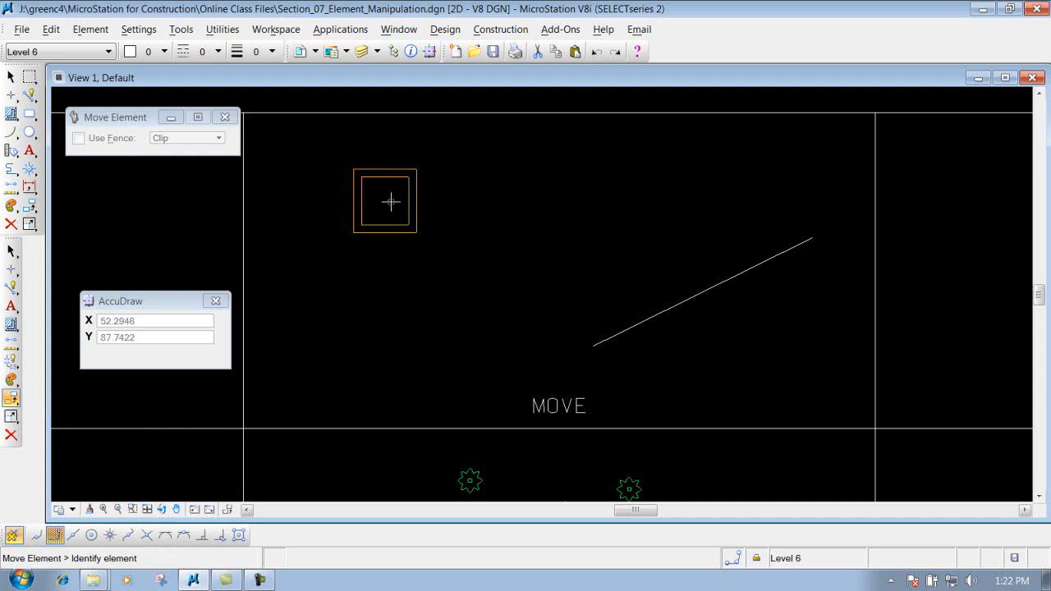
- Move the square cell freely below-left, then pick it up again to move
left_click(385, 201)
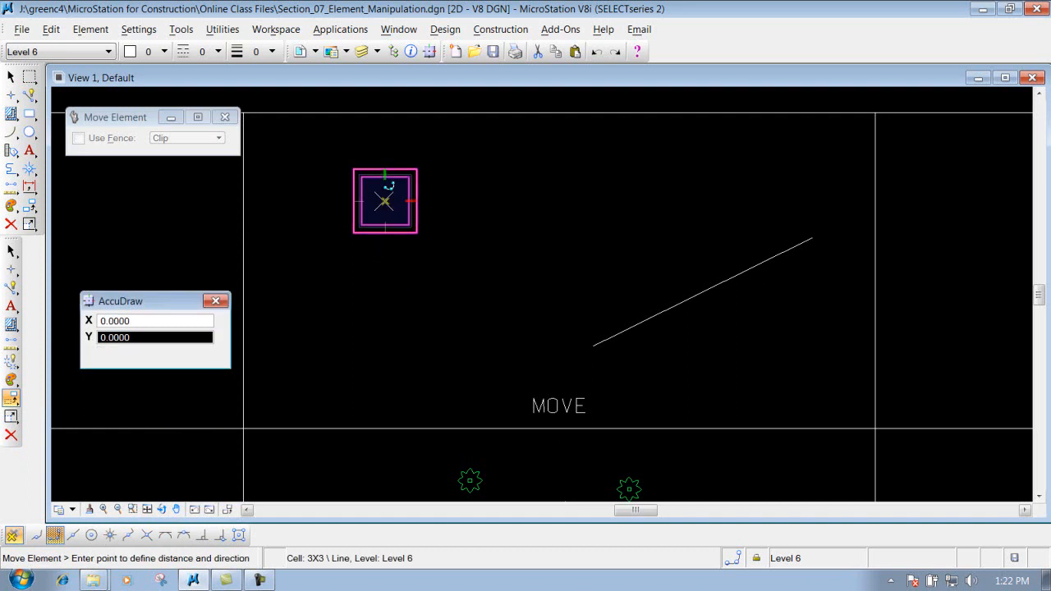
mouse_move(439, 370)
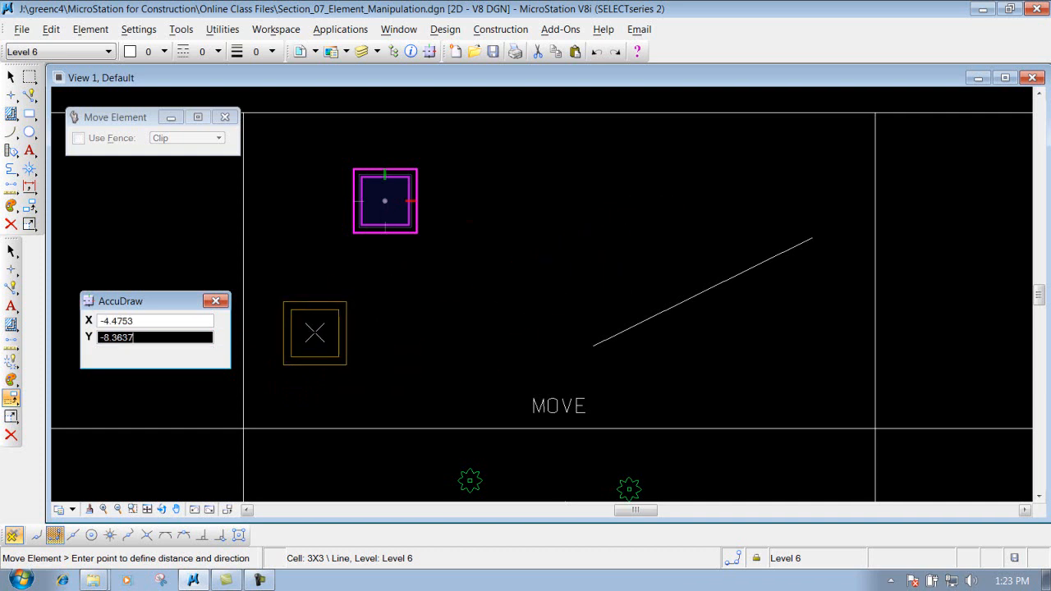
left_click(316, 331)
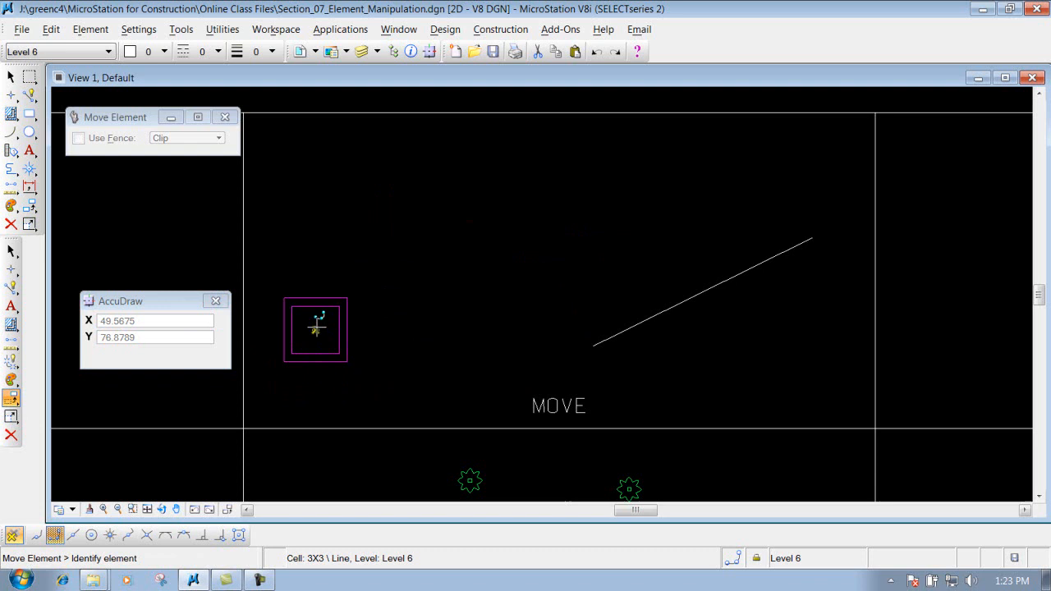
mouse_move(316, 330)
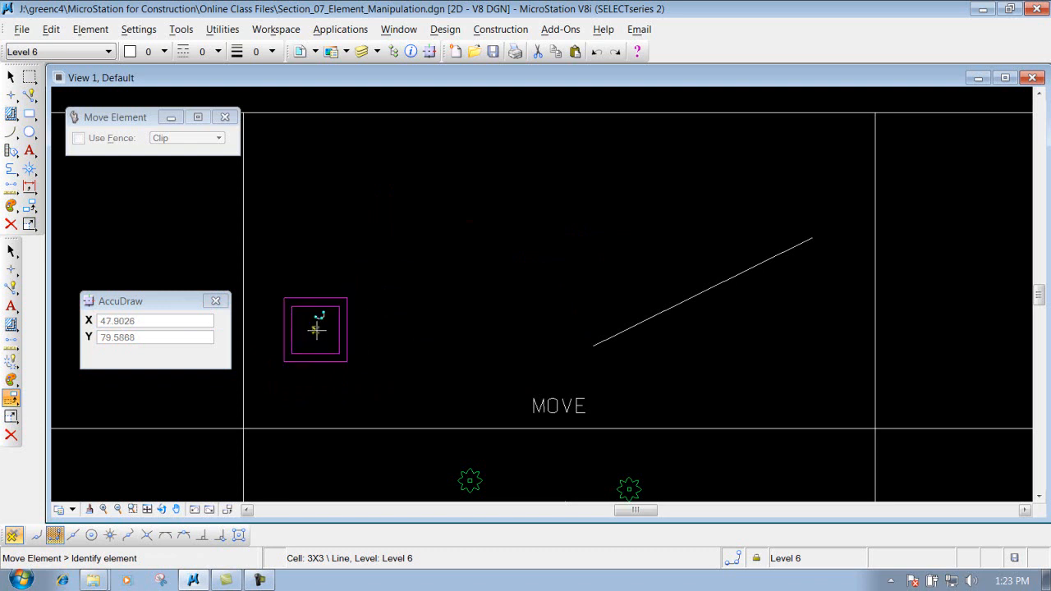
left_click(316, 330)
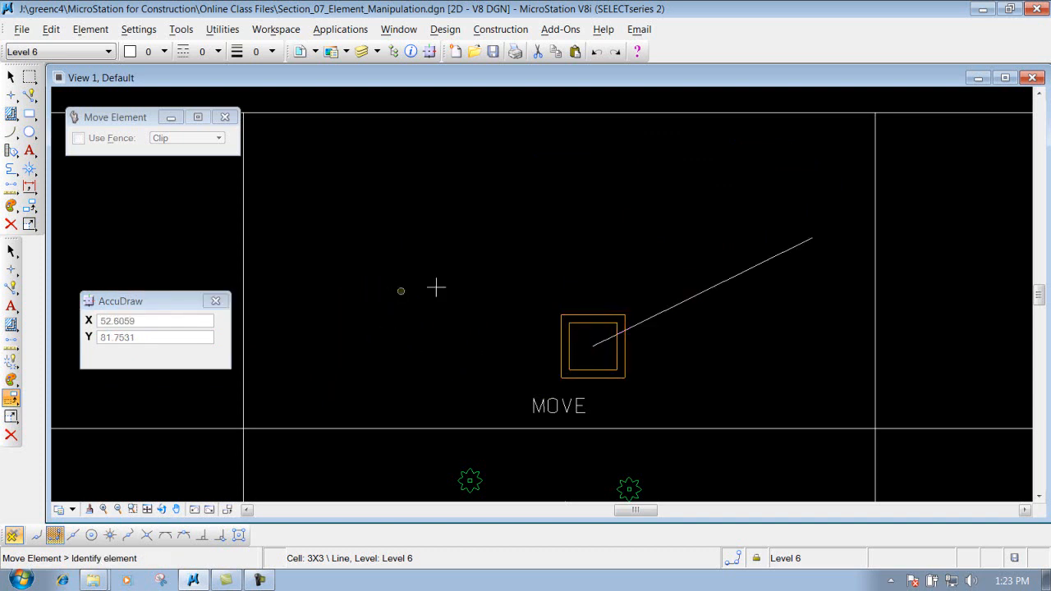
- Place the square cell back near its original upper-left spot
left_click(593, 345)
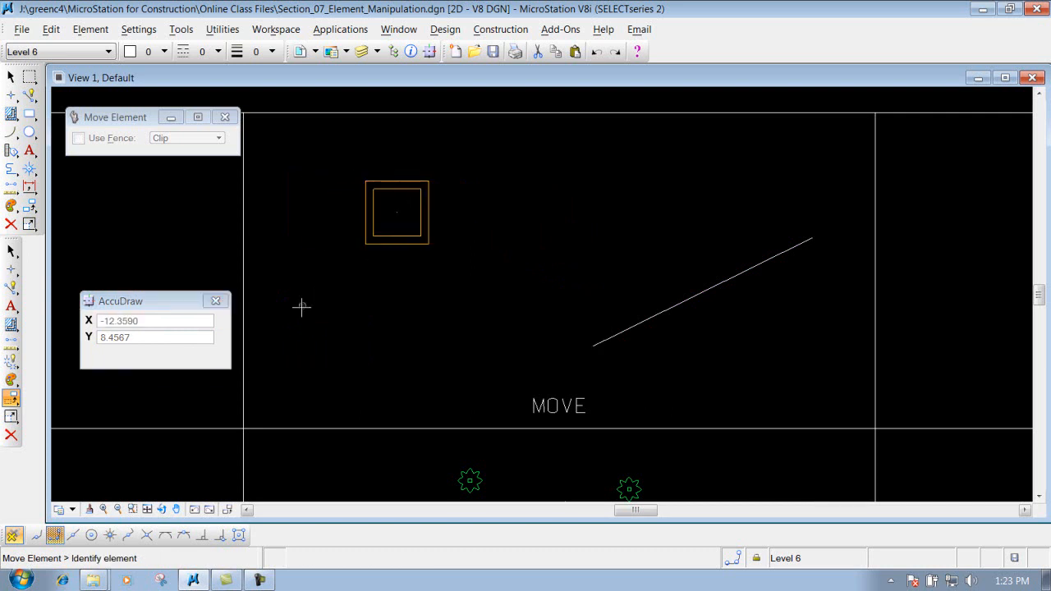
mouse_move(130, 305)
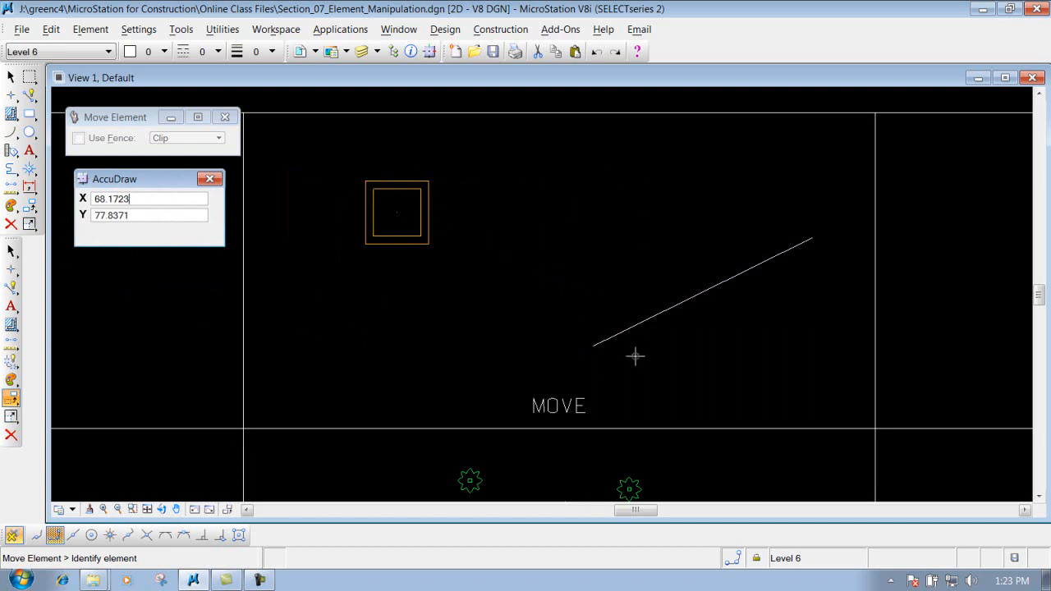
mouse_move(358, 190)
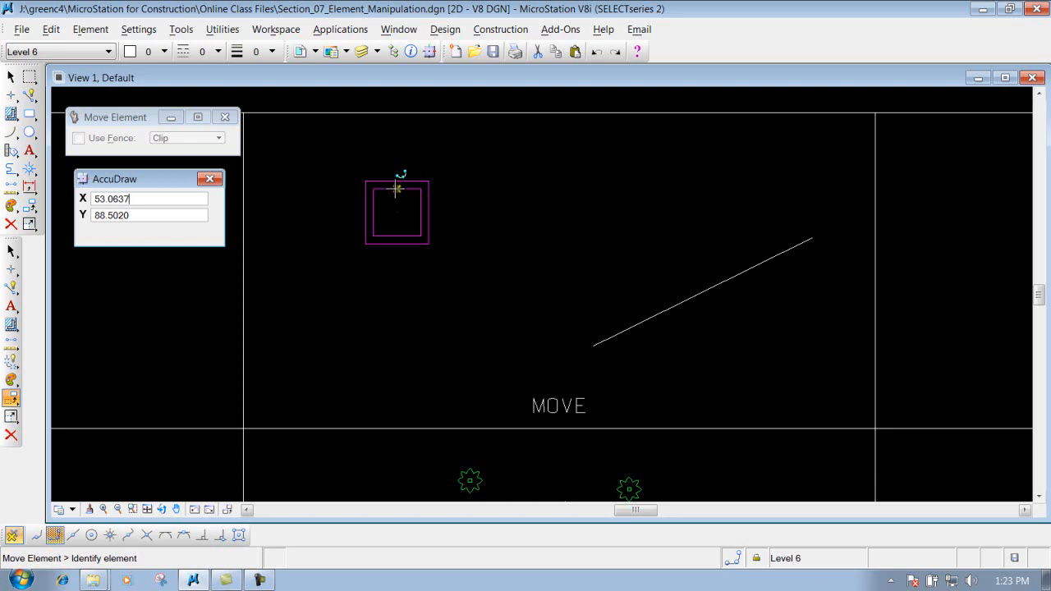
- Pick up the square at its top midpoint and lock a 5-unit horizontal offset
left_click(396, 212)
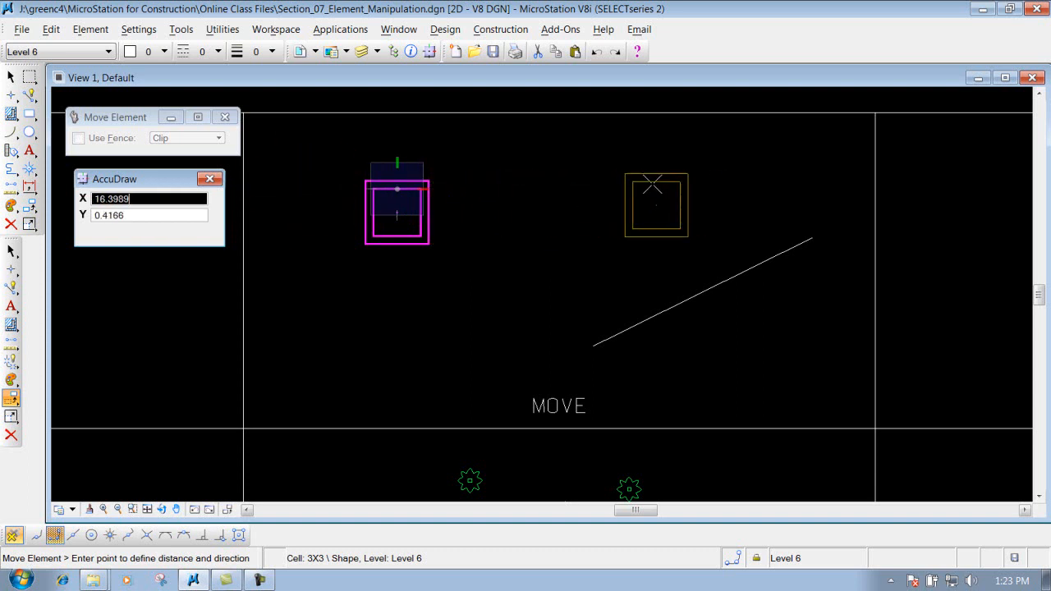
mouse_move(616, 190)
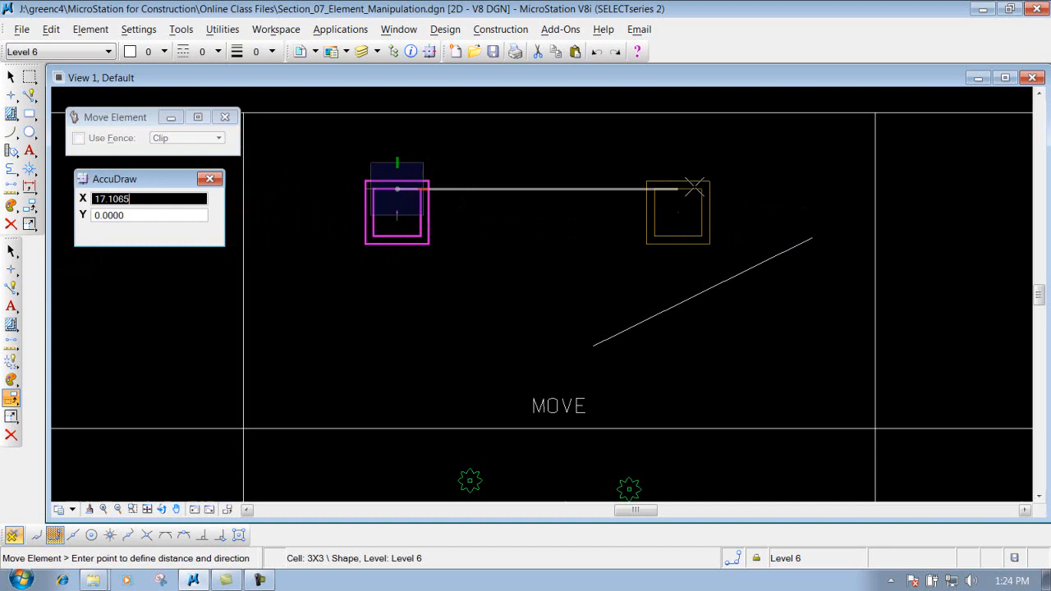
mouse_move(686, 188)
type("5")
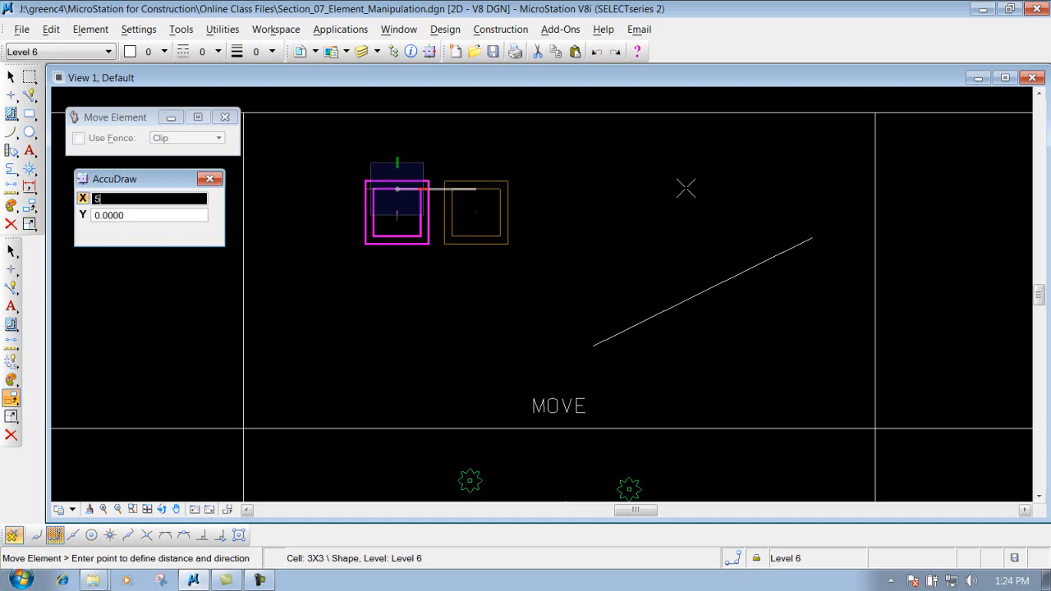
key("Tab")
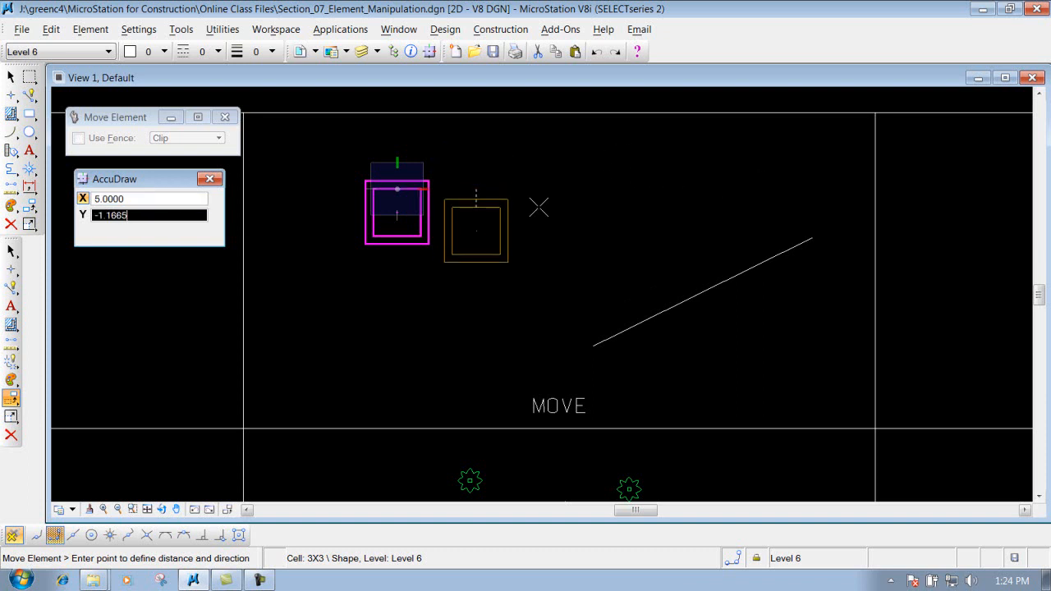
mouse_move(599, 197)
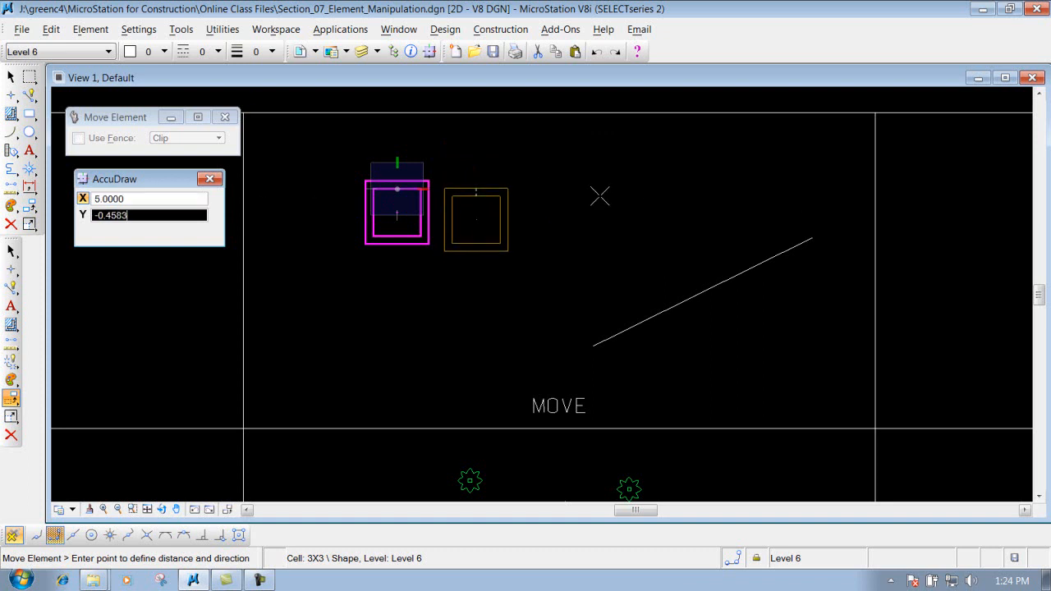
mouse_move(489, 322)
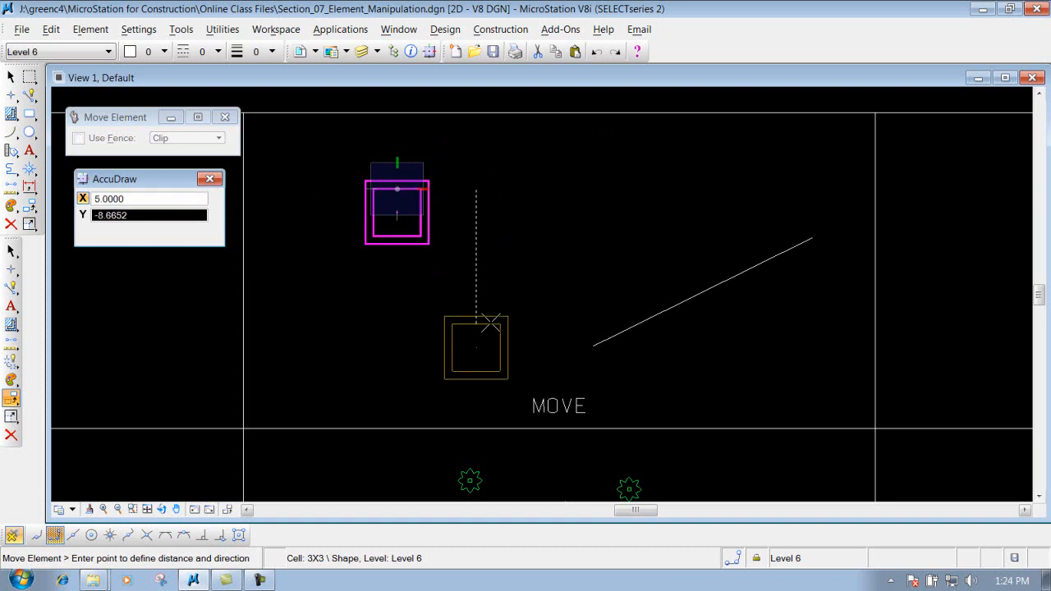
mouse_move(488, 306)
type("8")
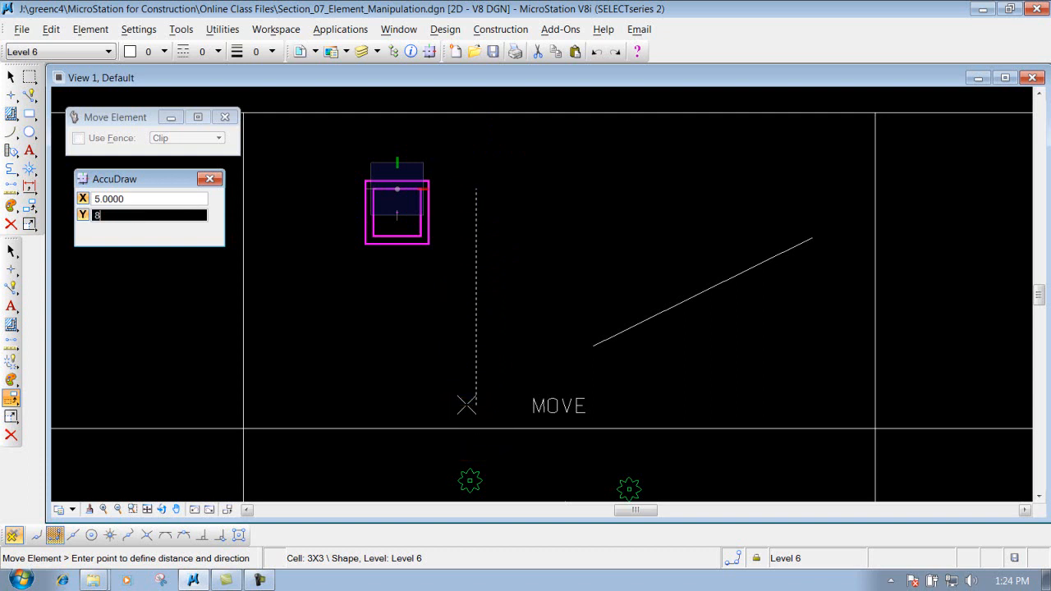
mouse_move(475, 338)
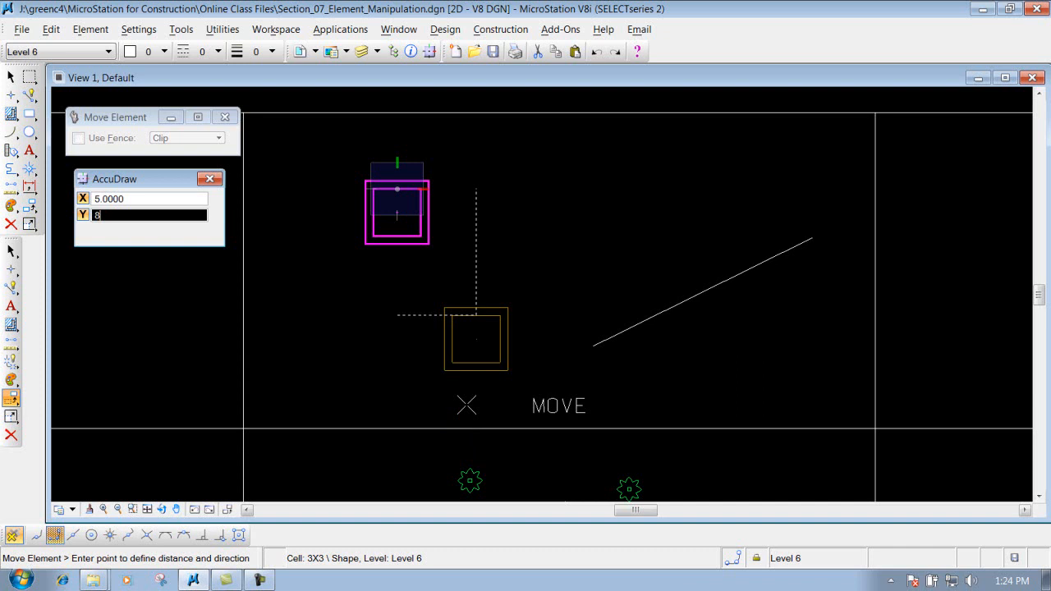
mouse_move(498, 324)
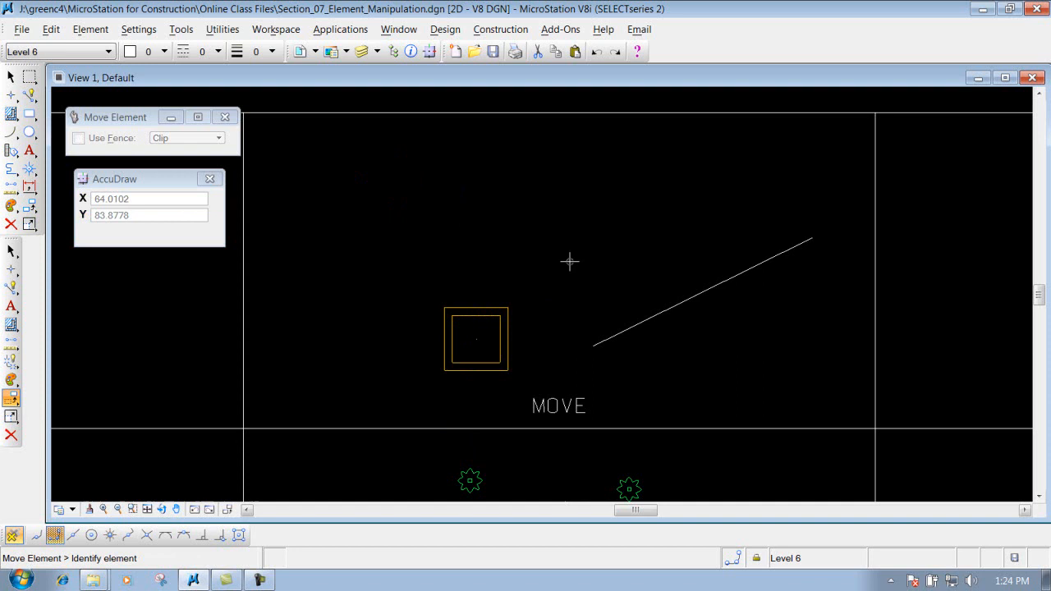
mouse_move(158, 183)
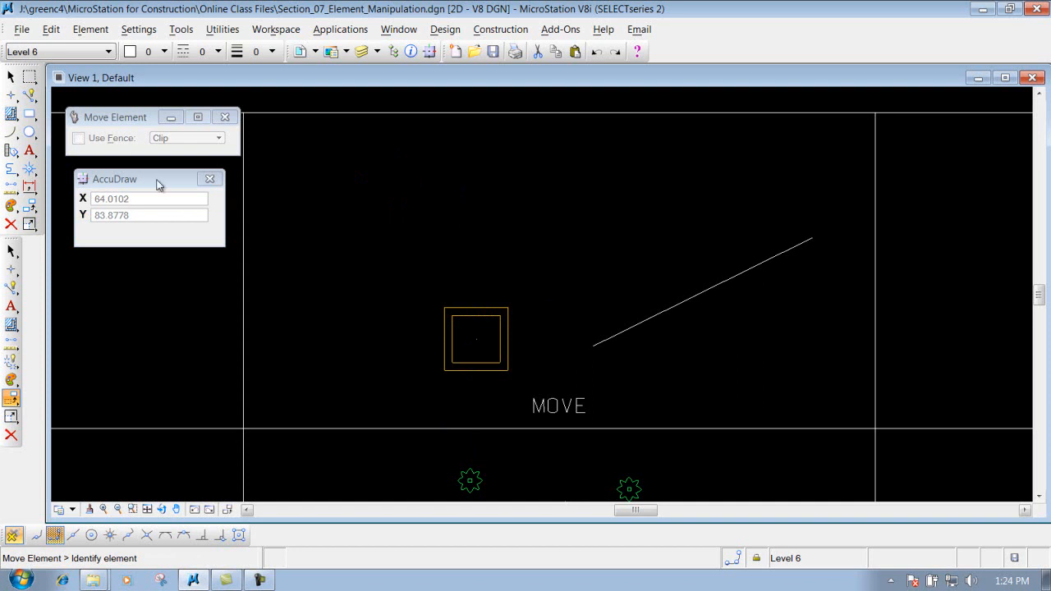